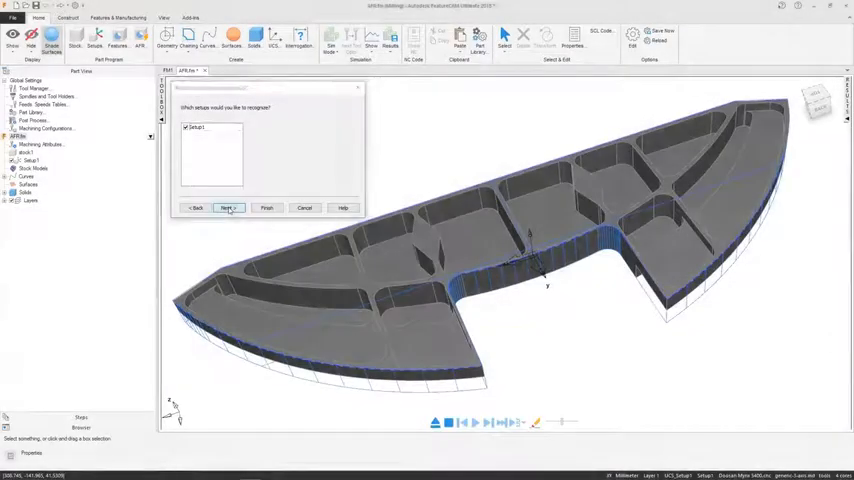
Step: Run automatic feature recognition on Setup1, creating face1 and side1 through side14
click(227, 208)
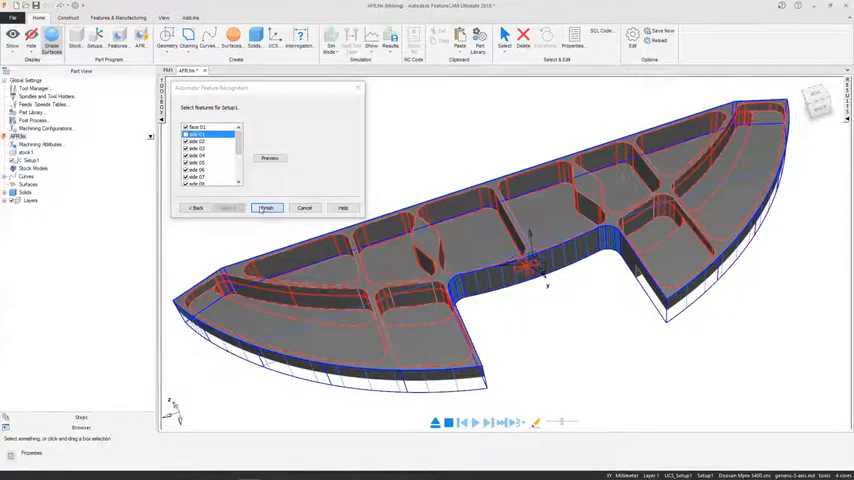
click(266, 208)
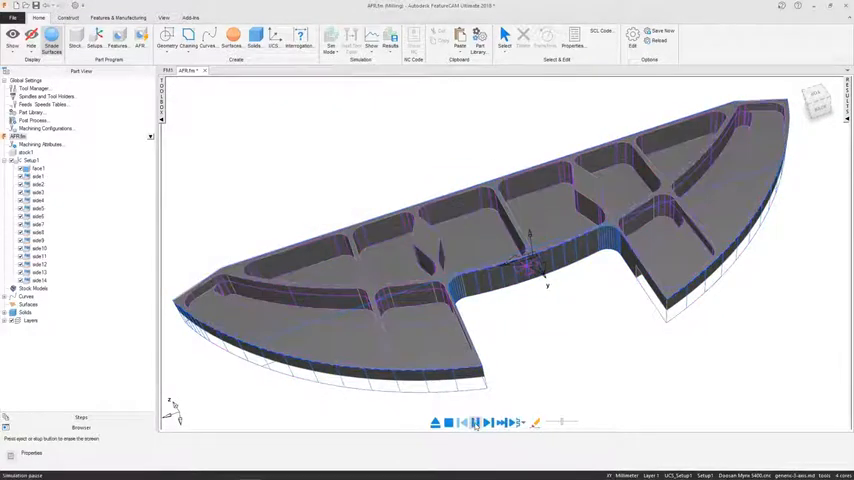
click(461, 422)
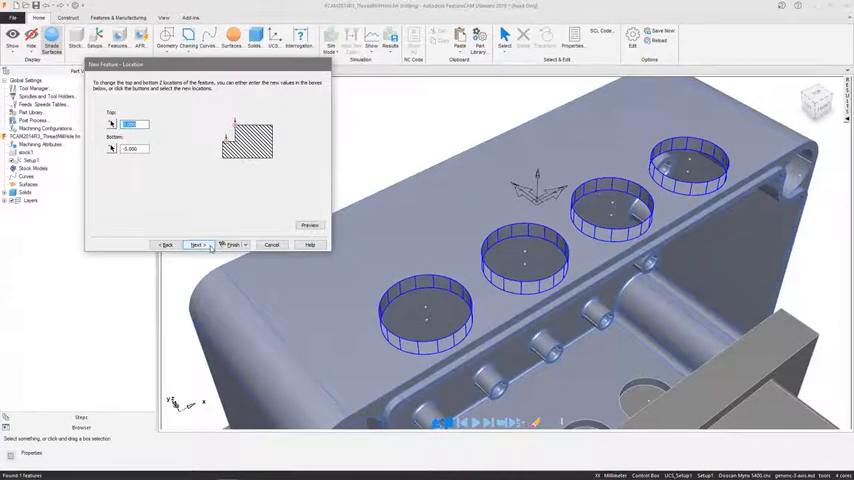
Step: Accept default depths, strategies, rough/finish operations and end mill for the four-recess side feature
click(197, 244)
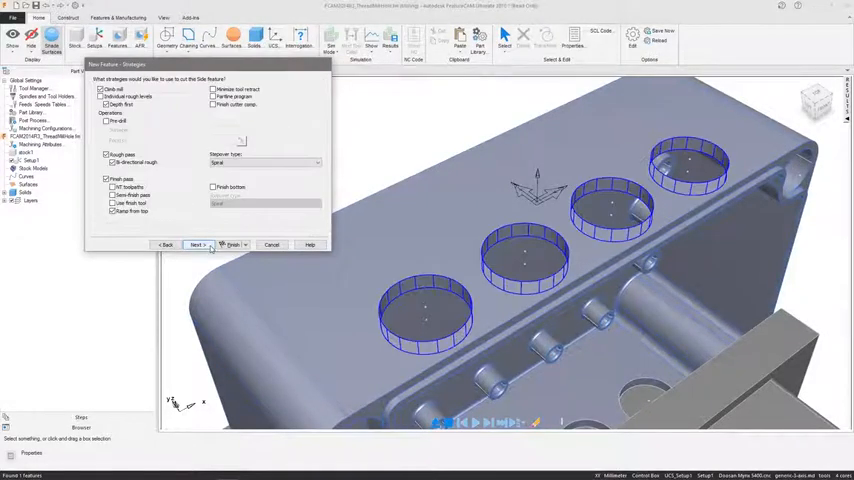
click(196, 244)
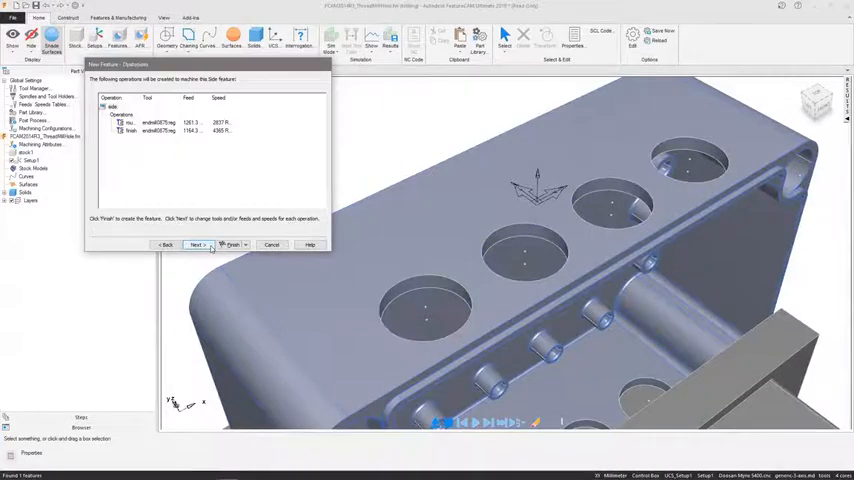
click(196, 244)
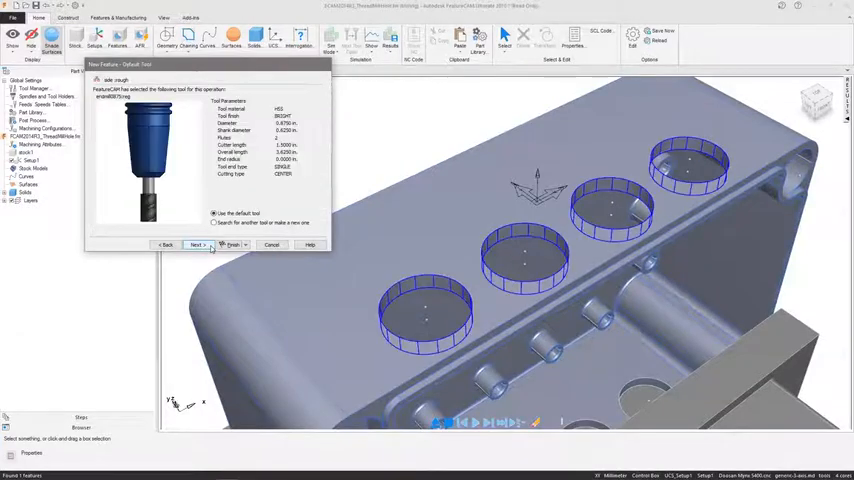
click(197, 244)
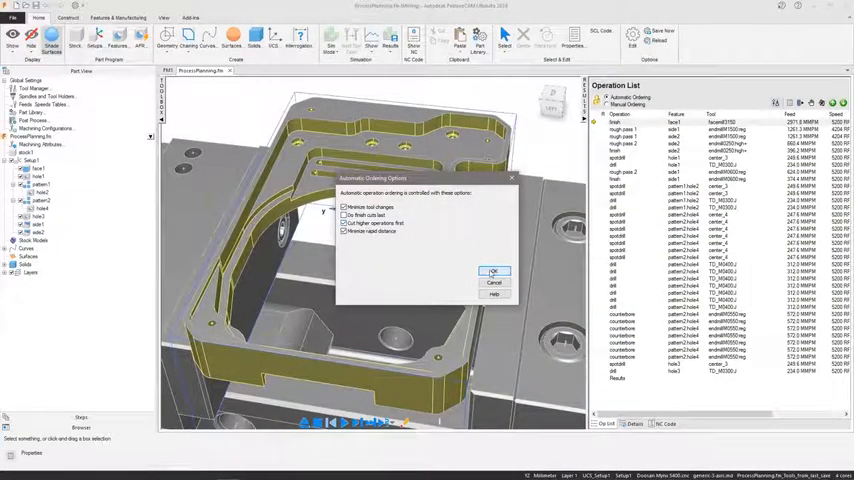
Step: Apply the Automatic Ordering options to the ProcessPlanning operation list
click(492, 271)
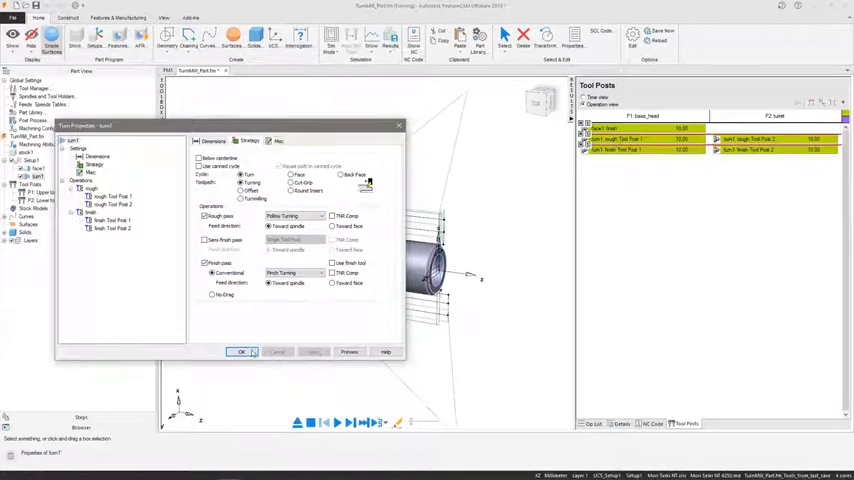
Step: Confirm turn1's synchronised rough and finish settings, then edit pattern1's number of copies
click(241, 351)
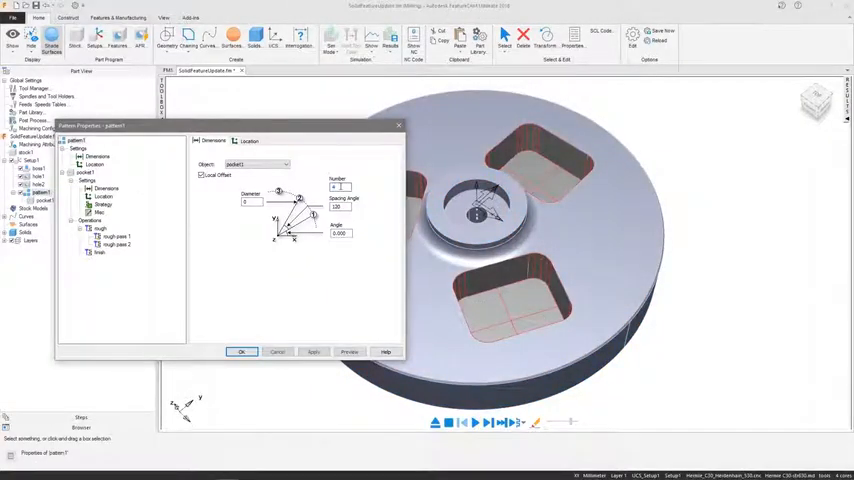
click(241, 351)
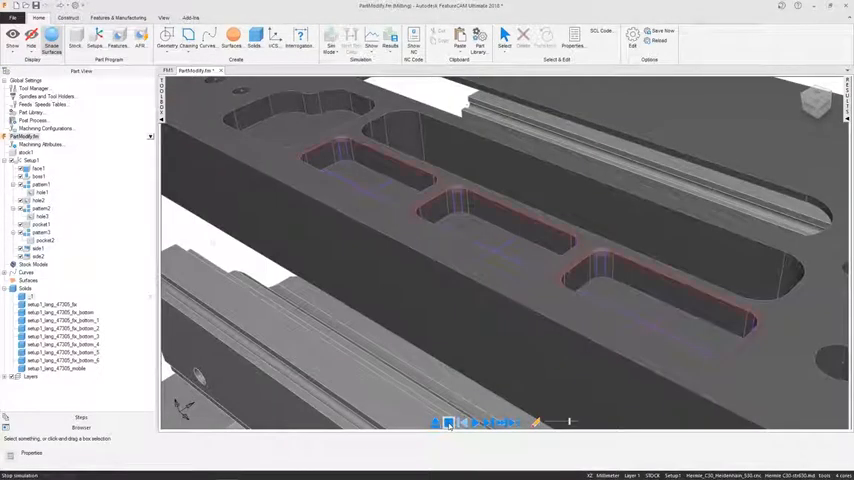
Step: Stop the running PartModify pocket simulation
click(38, 297)
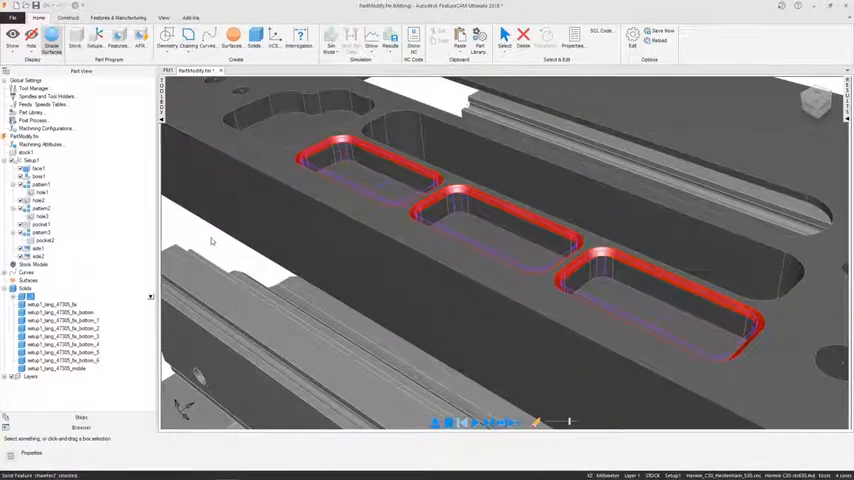